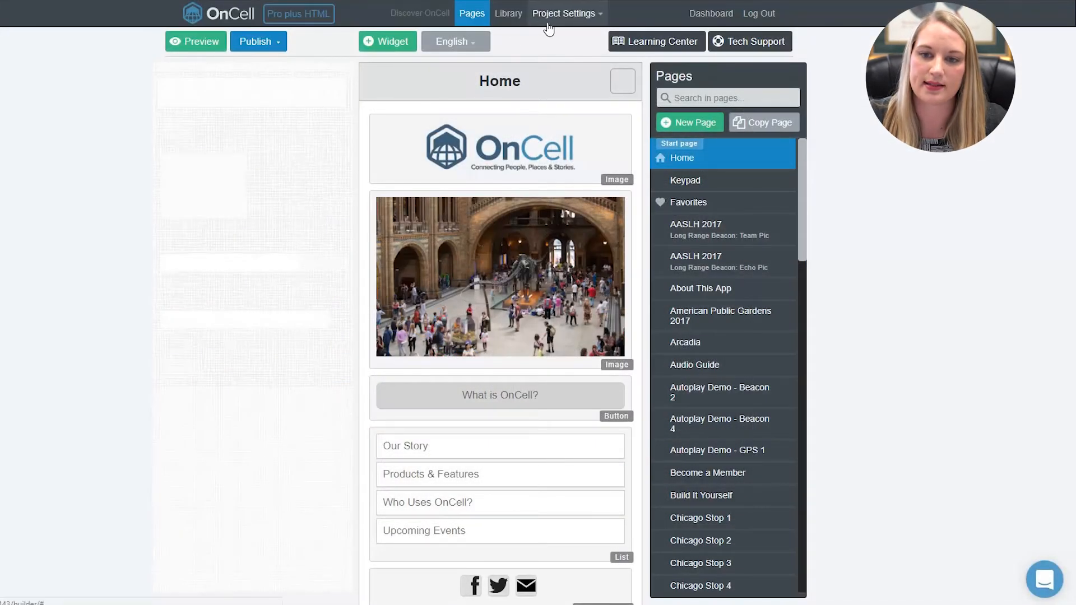
- Go to the Location Alerts page under Project Settings
{"action": "left_click", "coordinate": [564, 13]}
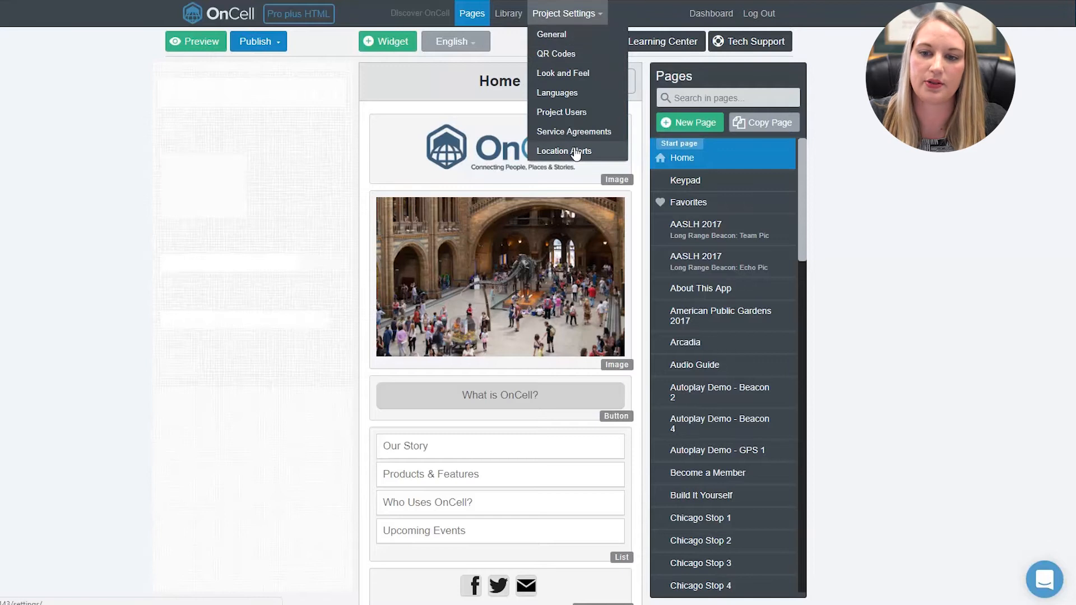
{"action": "left_click", "coordinate": [564, 152]}
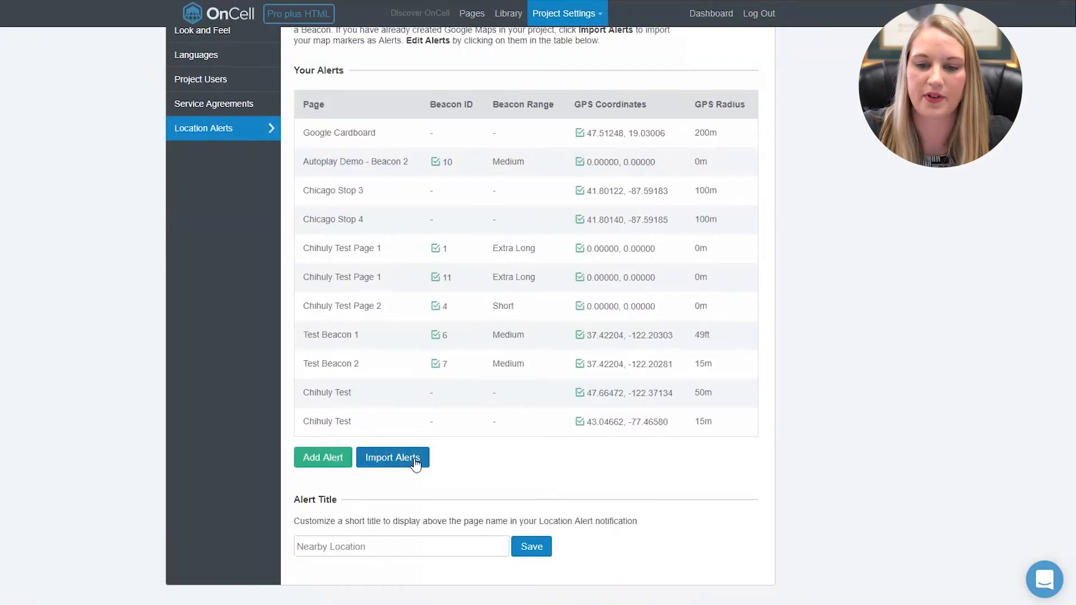
- Import the InterpTech Audio Tour Map markers as alerts with a 15 m radius
{"action": "left_click", "coordinate": [392, 457]}
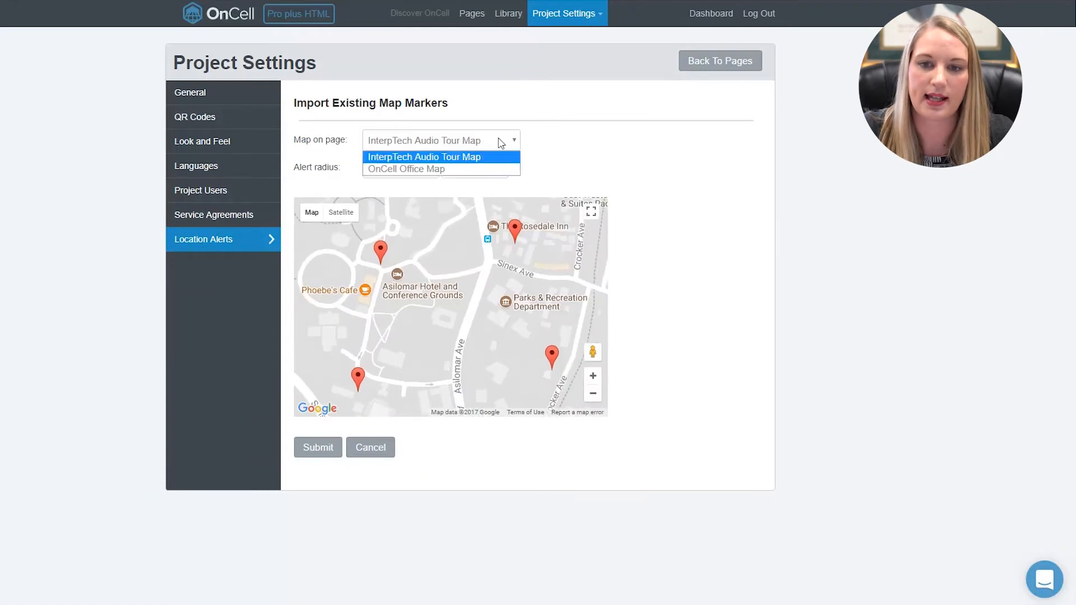
{"action": "left_click", "coordinate": [424, 157]}
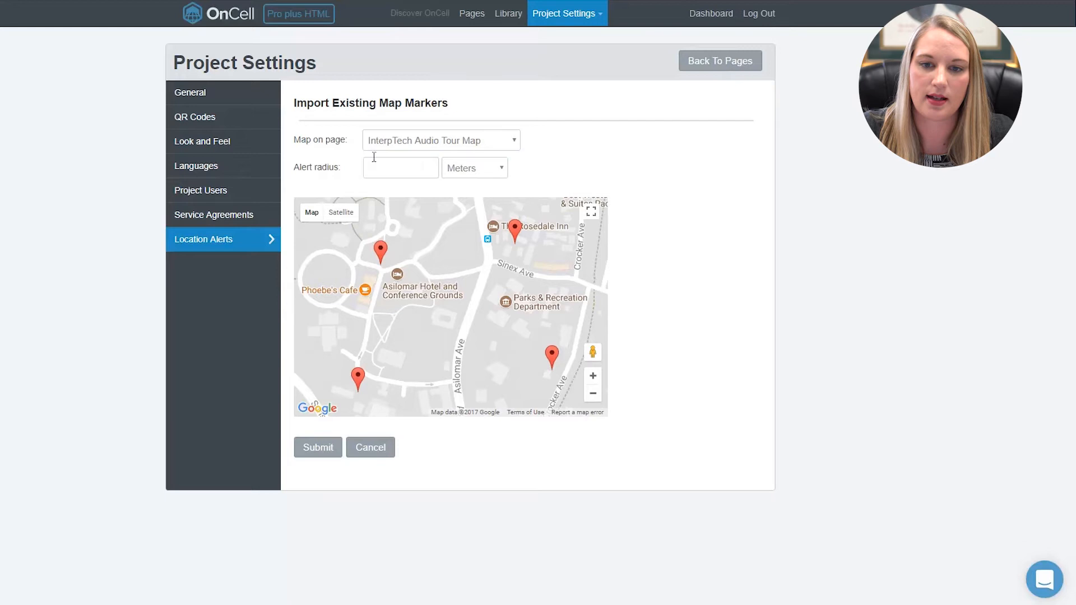
{"action": "left_click", "coordinate": [400, 167]}
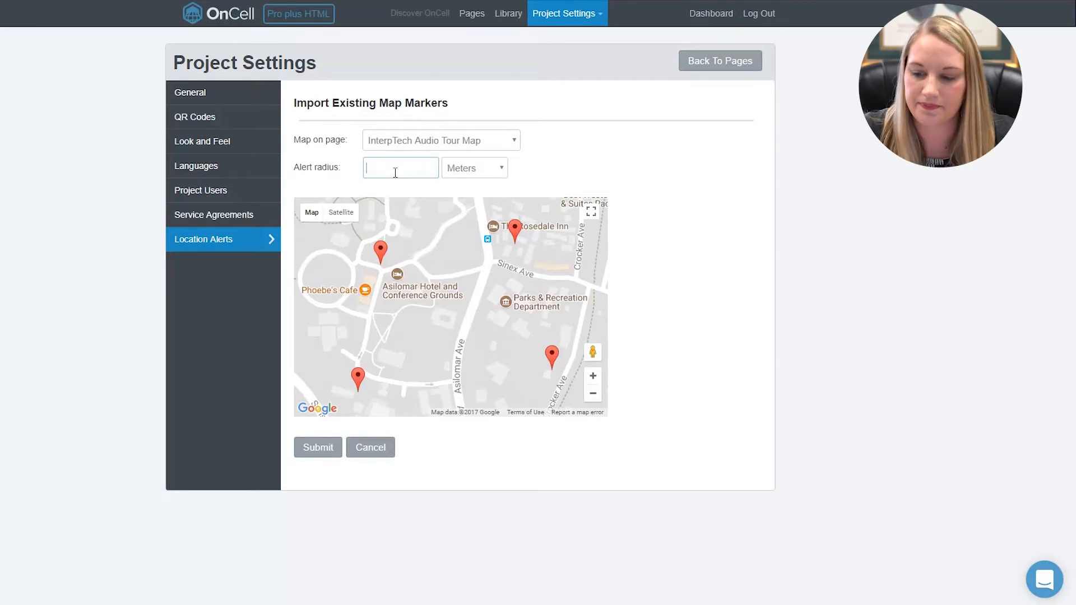
{"action": "type", "text": "15"}
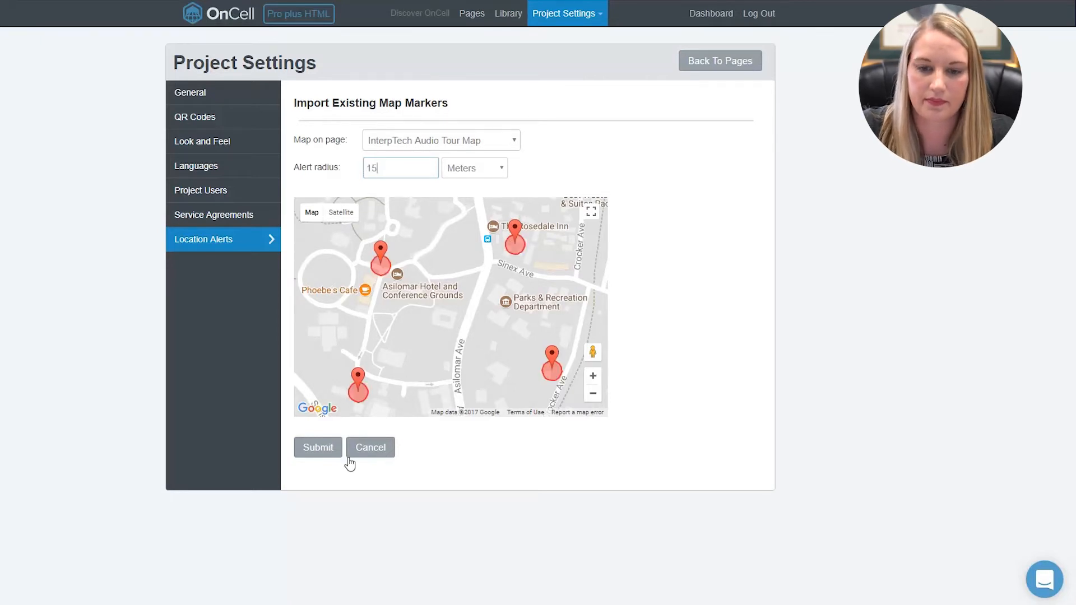
{"action": "mouse_move", "coordinate": [713, 322]}
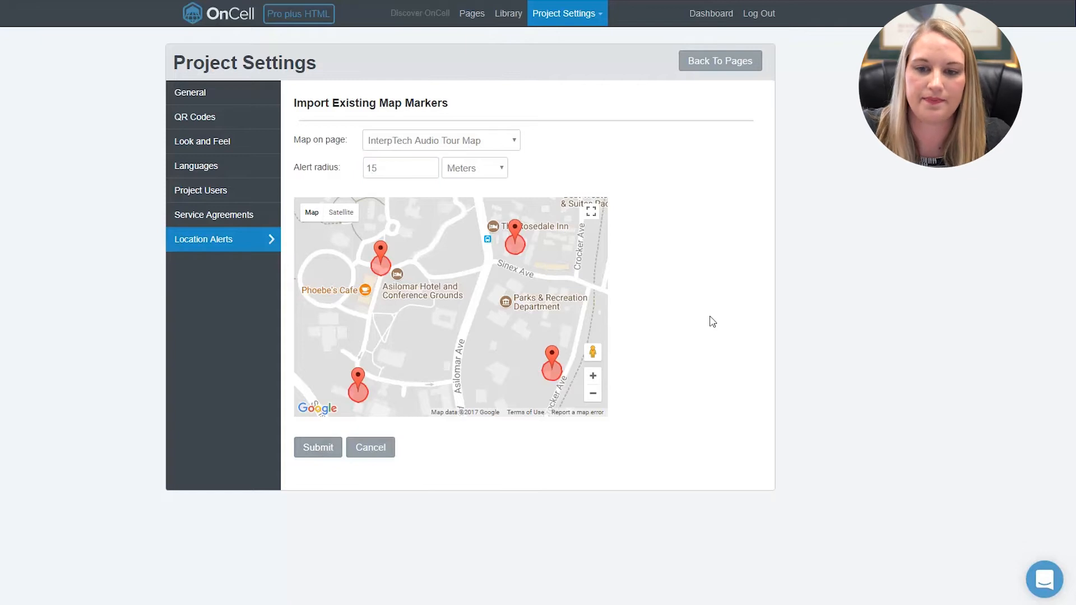
{"action": "left_click", "coordinate": [317, 447]}
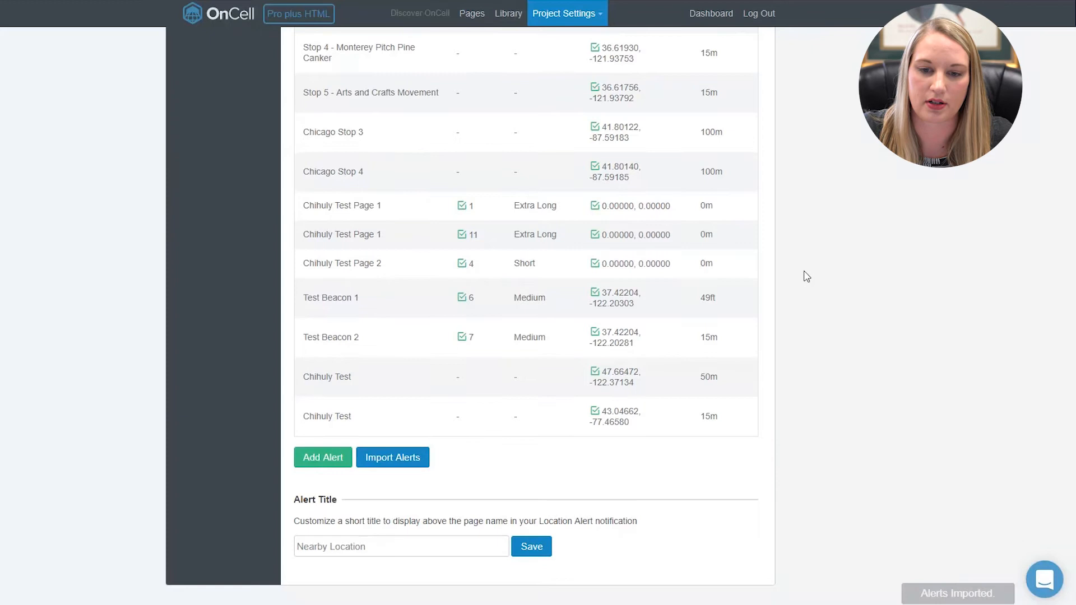
- Start a new location alert from the Add Alert button below the table
{"action": "scroll", "scroll_direction": "up", "scroll_amount": 3}
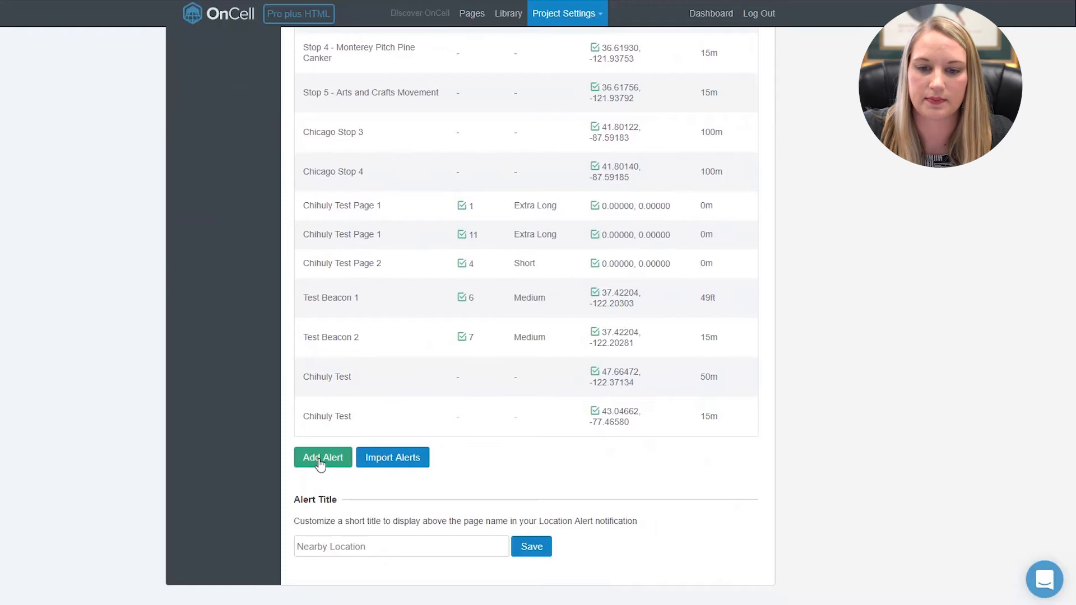
{"action": "left_click", "coordinate": [323, 458]}
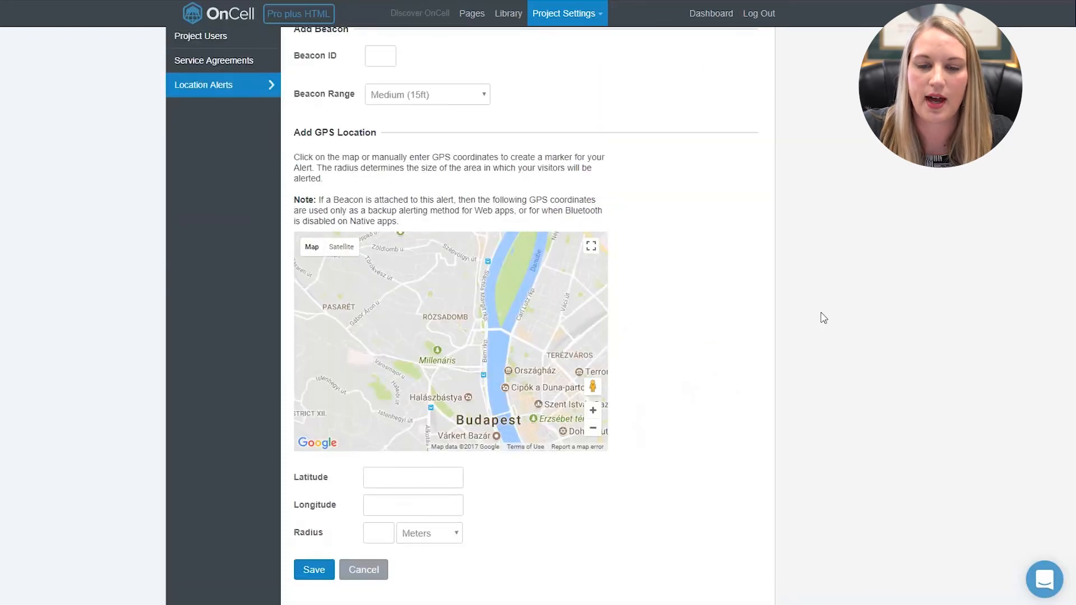
{"action": "scroll", "scroll_direction": "up", "scroll_amount": 3}
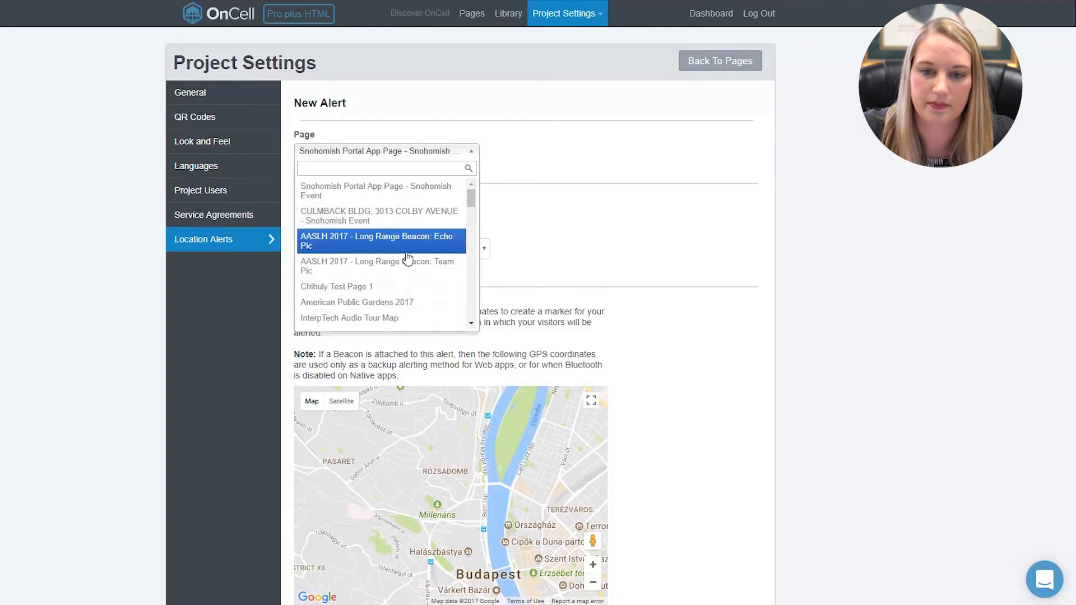
- Link the alert to Chihuly Test Page 1 with beacon ID 3 and Short (5ft) range
{"action": "left_click", "coordinate": [336, 286]}
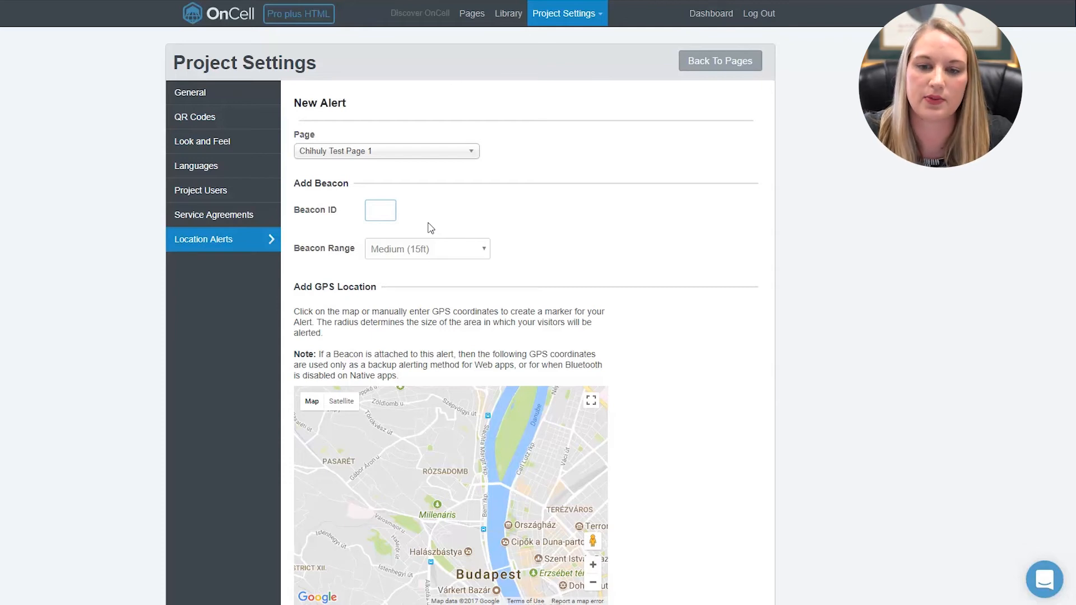
{"action": "left_click", "coordinate": [380, 209]}
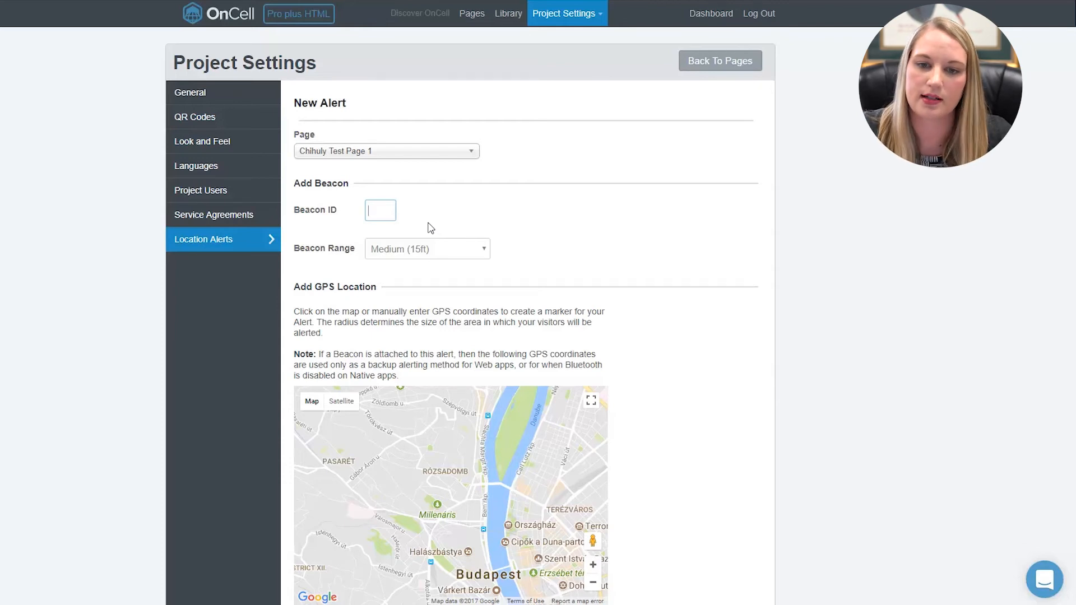
{"action": "left_click", "coordinate": [426, 249]}
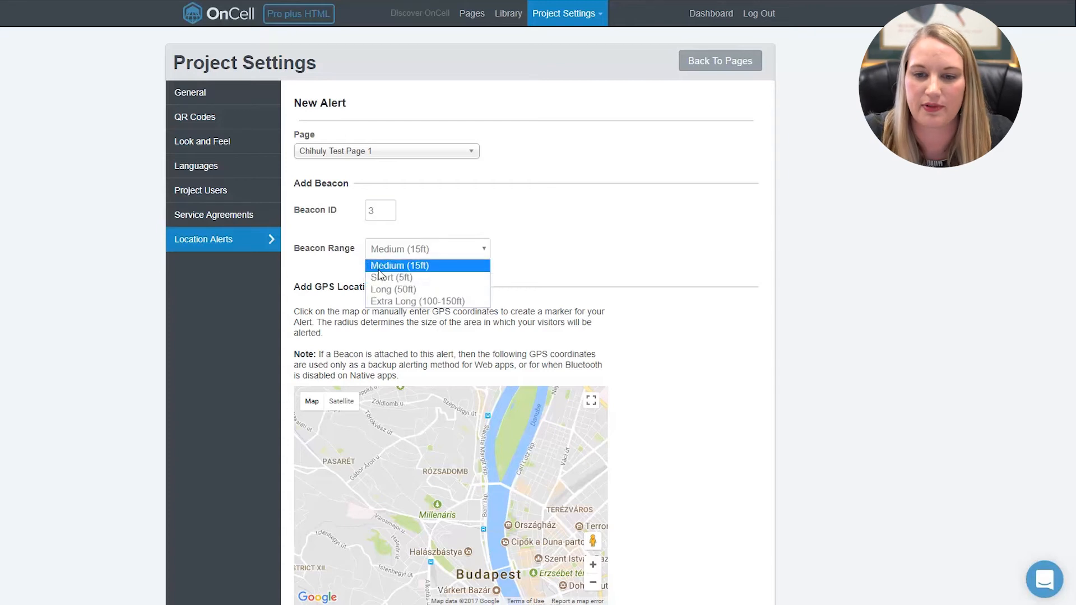
{"action": "mouse_move", "coordinate": [391, 277]}
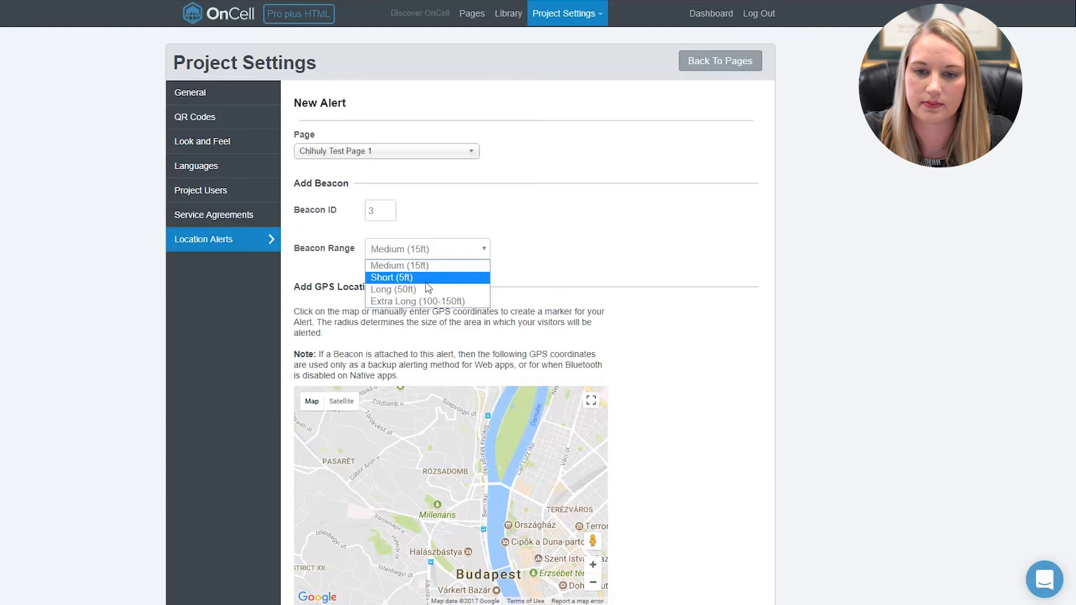
{"action": "left_click", "coordinate": [391, 277]}
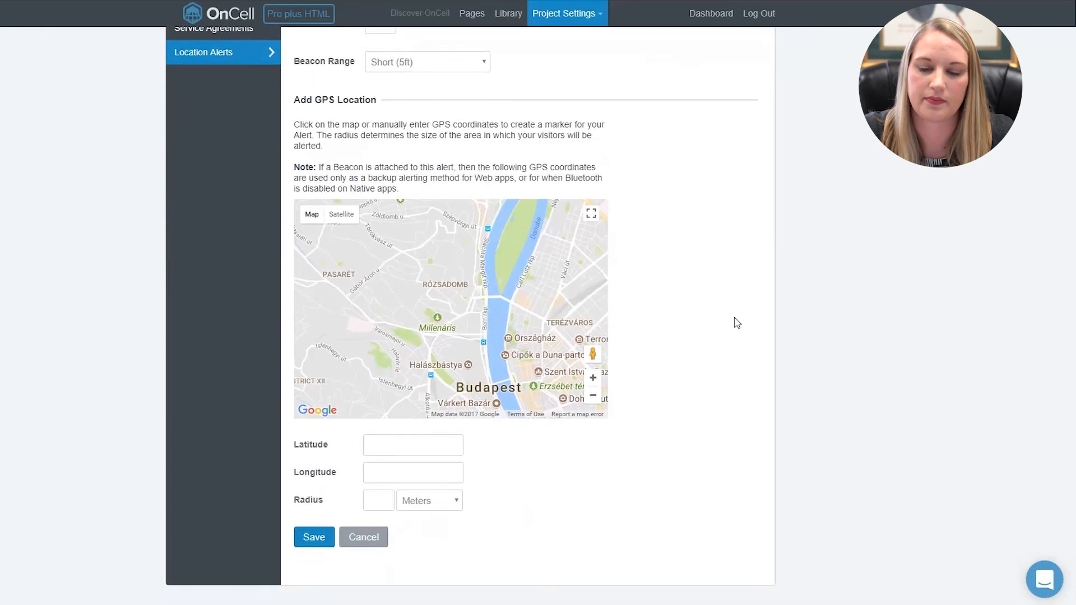
{"action": "mouse_move", "coordinate": [241, 210]}
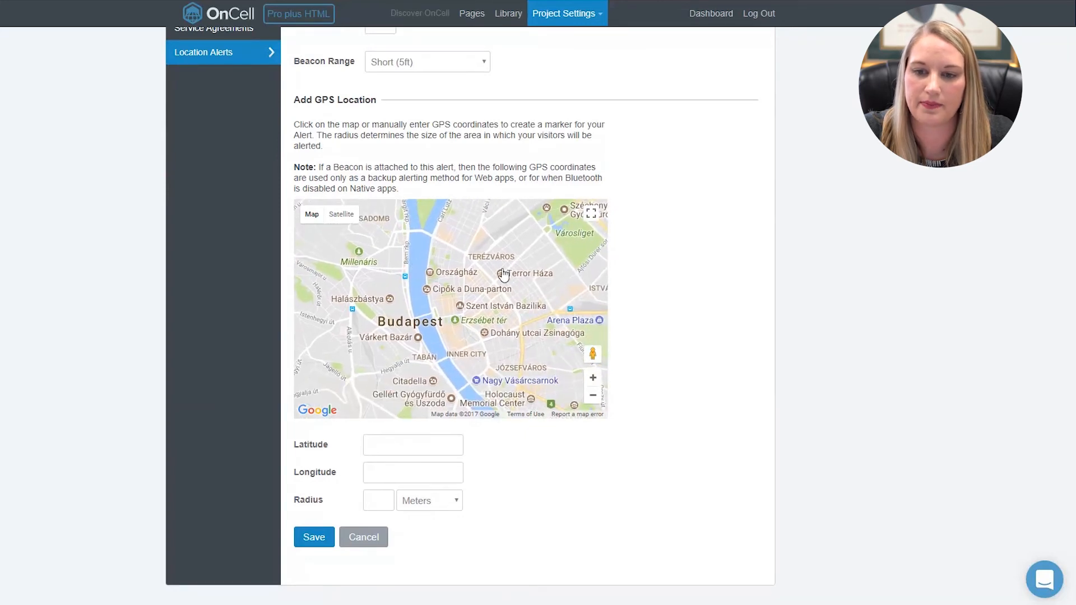
- Drop the GPS marker in Budapest (47.51048, 19.06291) and save the alert
{"action": "left_click", "coordinate": [478, 278]}
{"action": "type", "text": "15"}
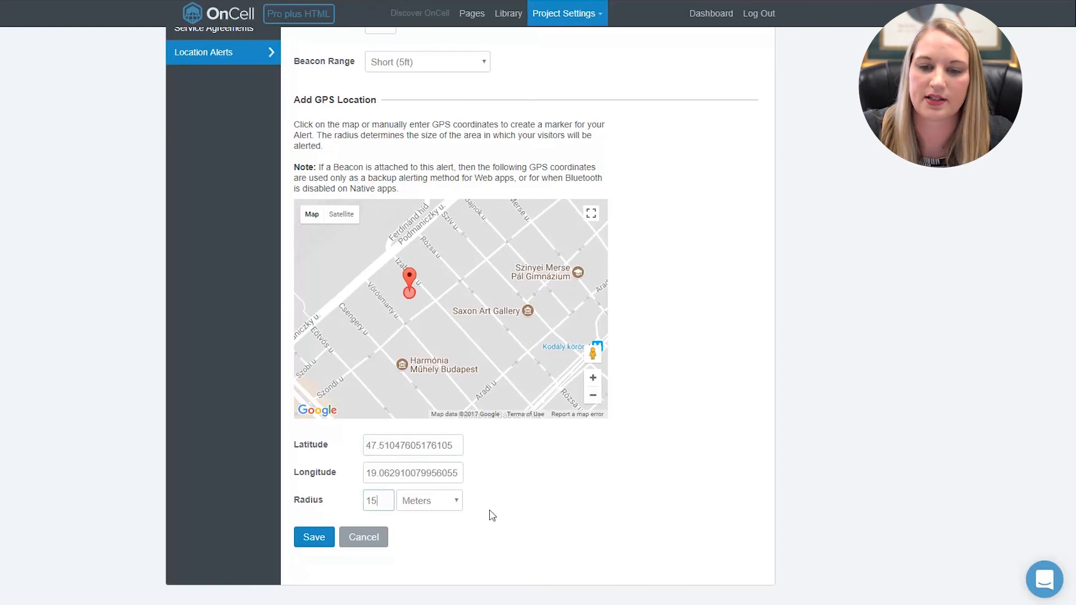
{"action": "mouse_move", "coordinate": [538, 595]}
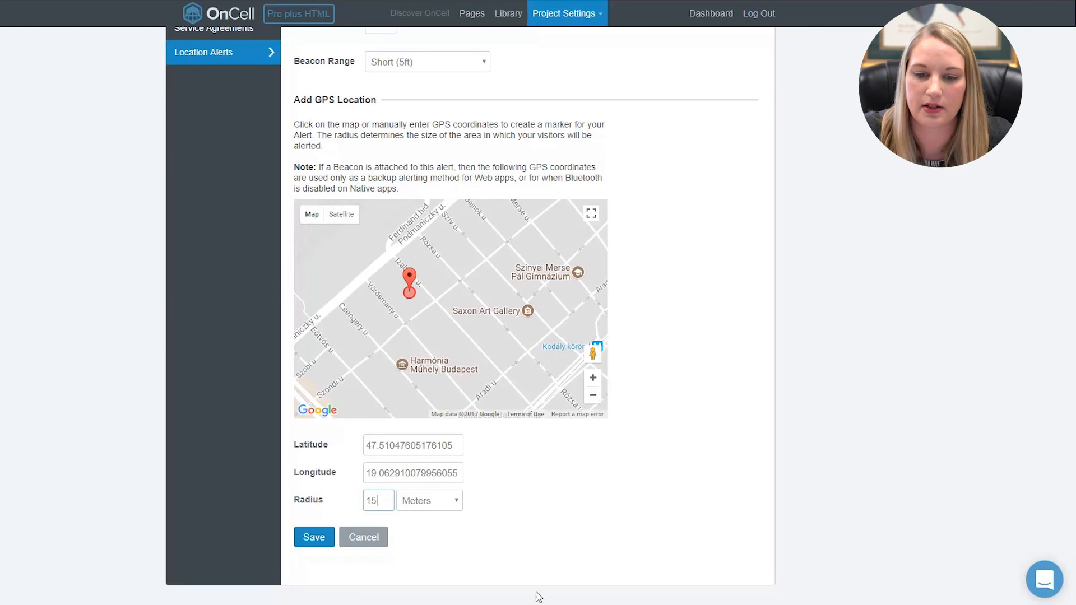
{"action": "left_click", "coordinate": [314, 538]}
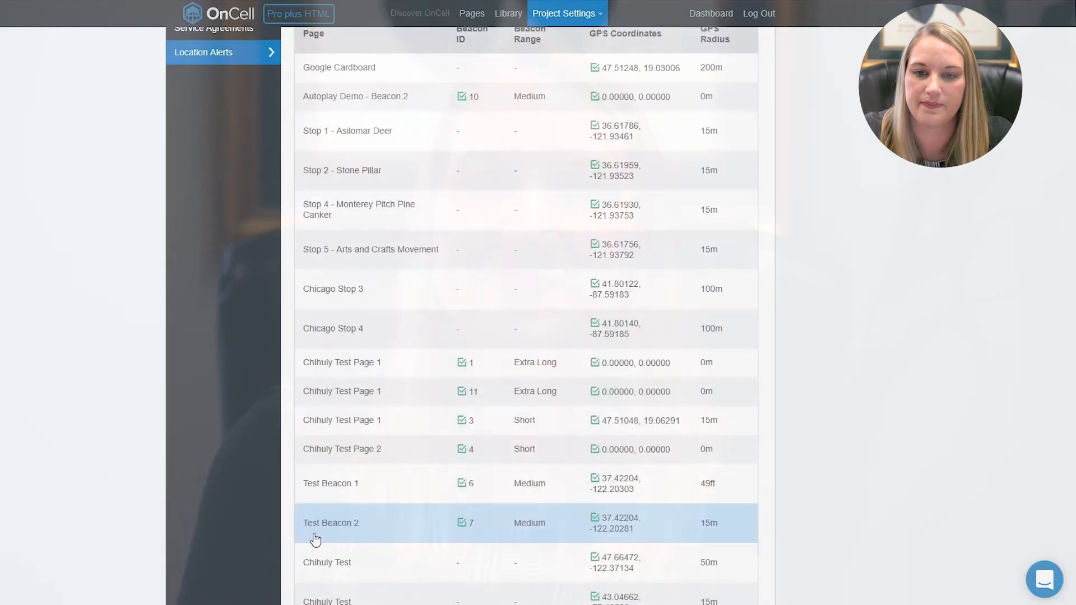